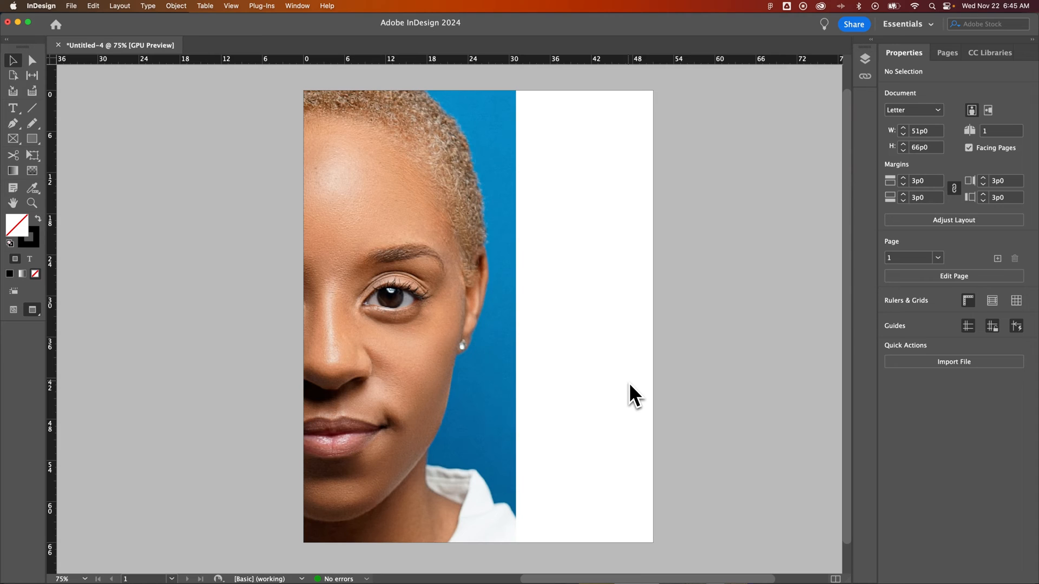
{"action": "mouse_move", "coordinate": [626, 394]}
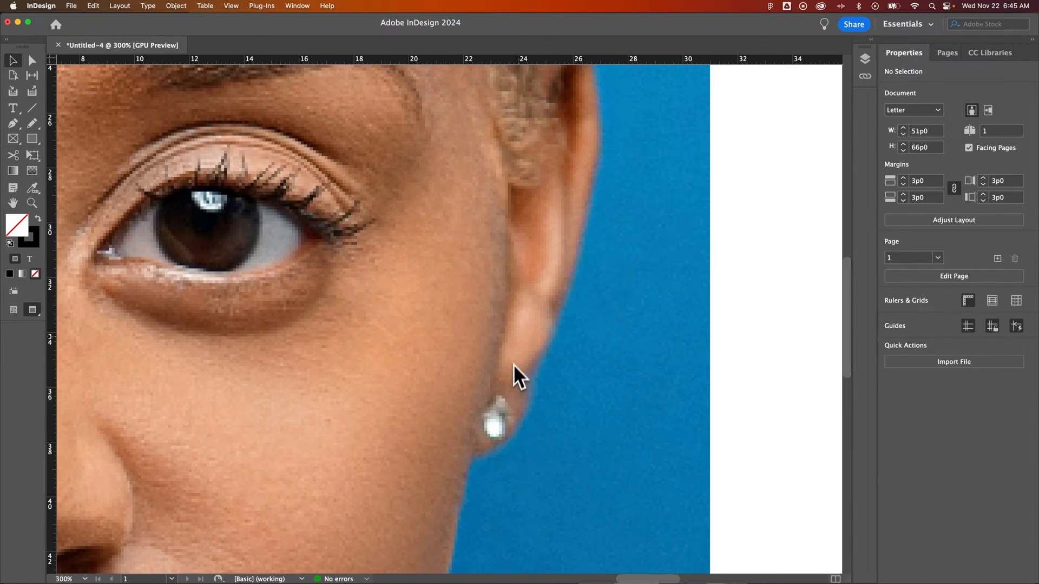
Change the zoom level on the placed portrait to inspect image quality around the eye.
{"action": "key", "text": "cmd+minus"}
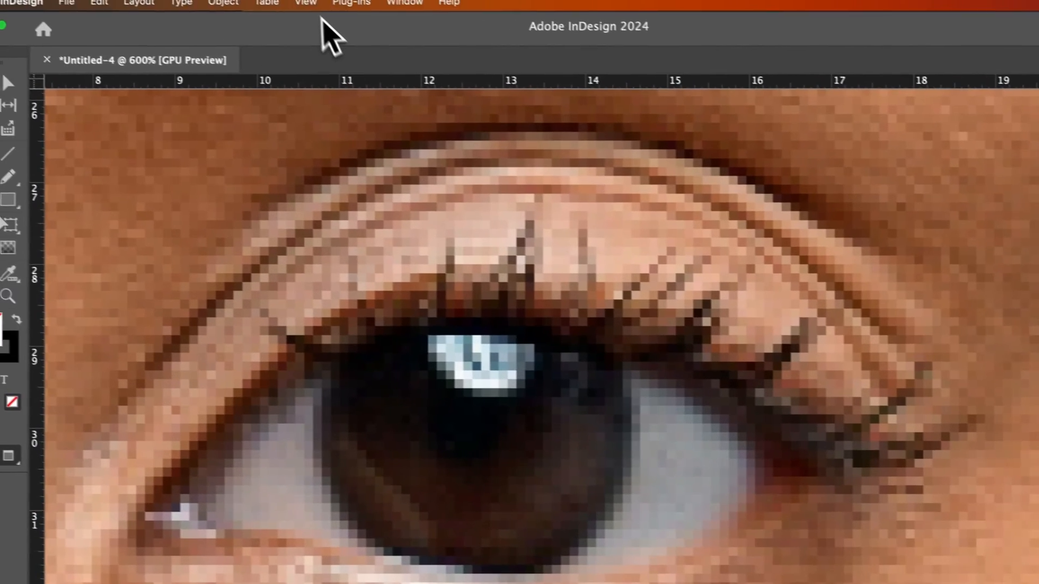
Set View > Display Performance to High Quality Display so the portrait renders sharp.
{"action": "left_click", "coordinate": [305, 3]}
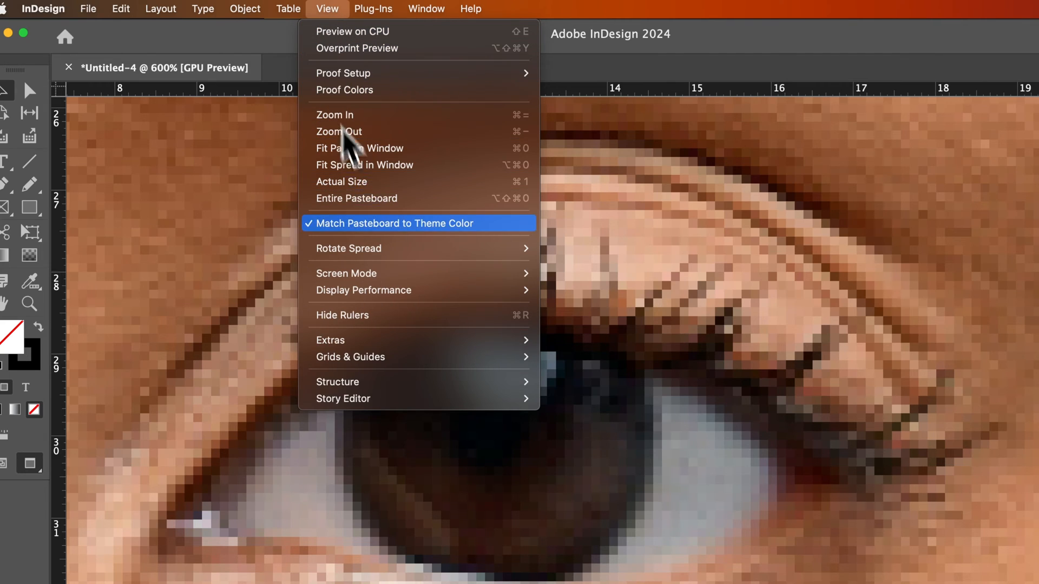
{"action": "left_click", "coordinate": [363, 290]}
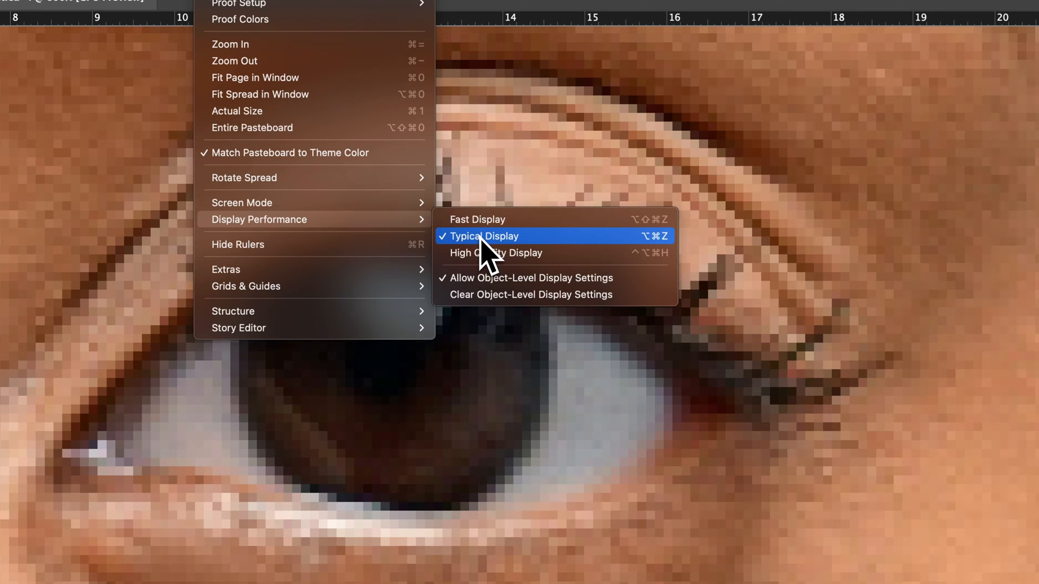
{"action": "mouse_move", "coordinate": [493, 269]}
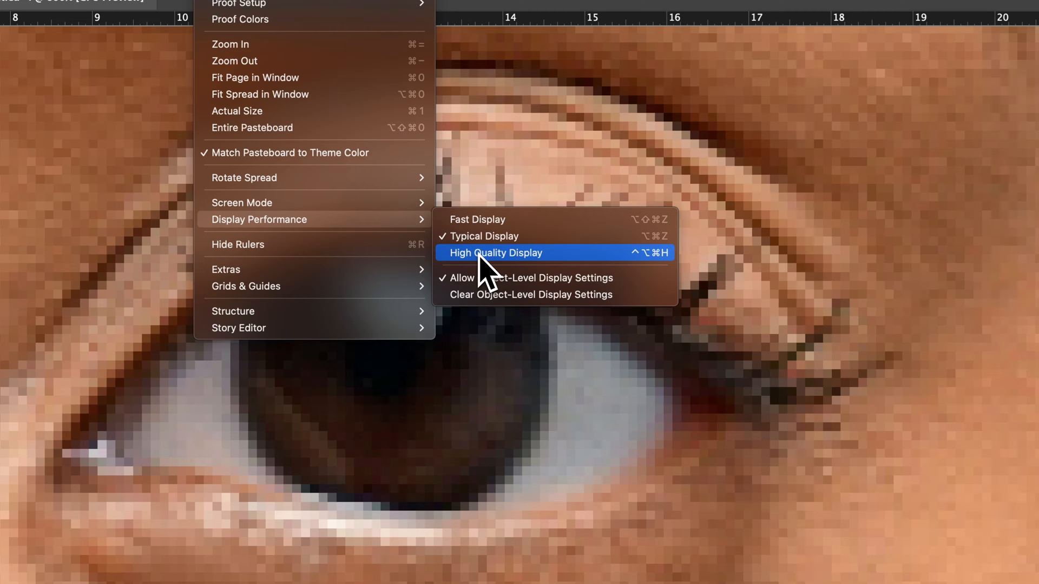
{"action": "left_click", "coordinate": [494, 252]}
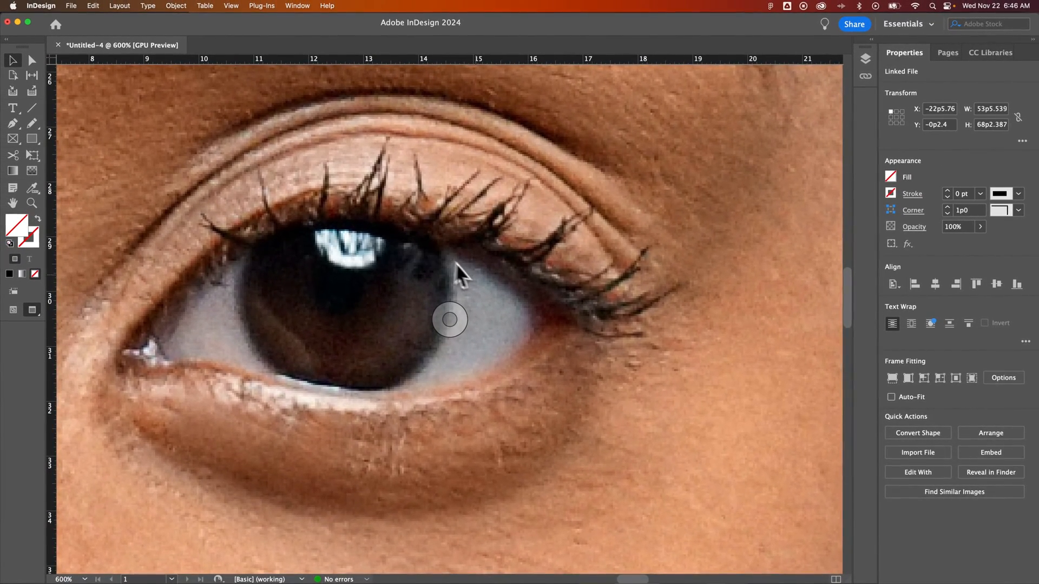
{"action": "mouse_move", "coordinate": [601, 407]}
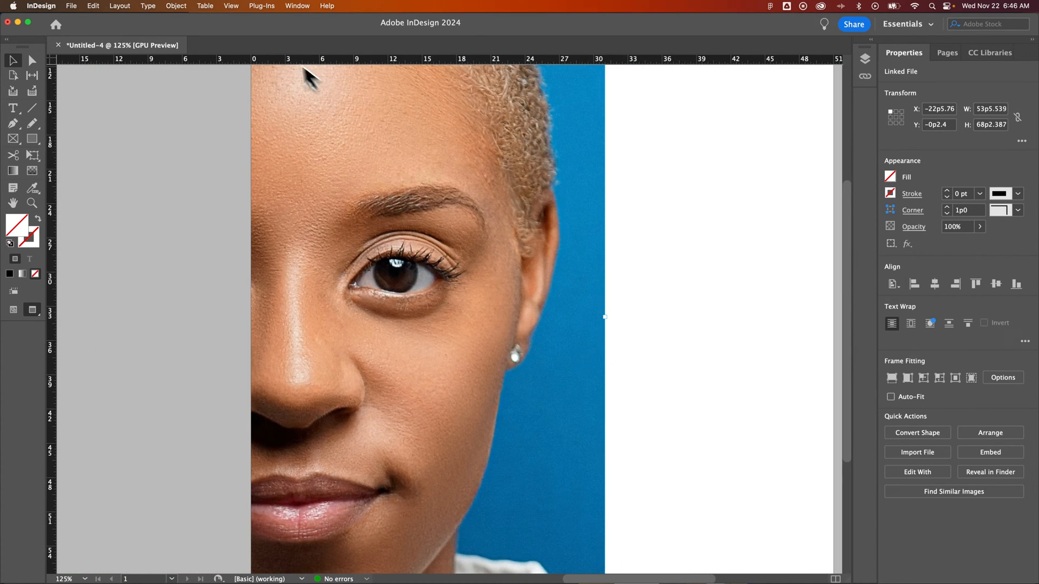
Return to the View menu to review the display performance setting.
{"action": "left_click", "coordinate": [230, 6]}
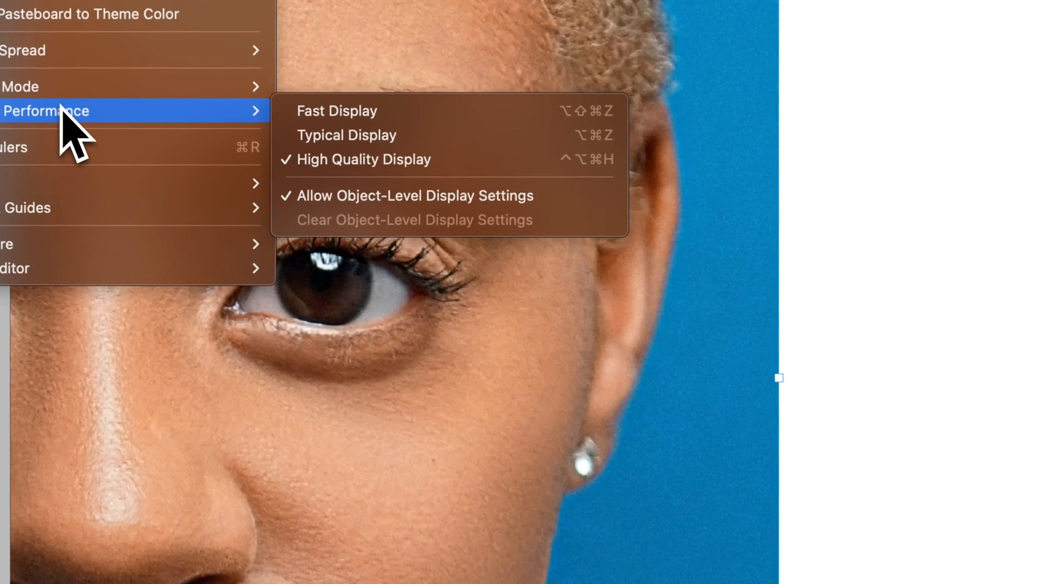
Switch Display Performance to Typical Display, then back to High Quality Display.
{"action": "left_click", "coordinate": [346, 135]}
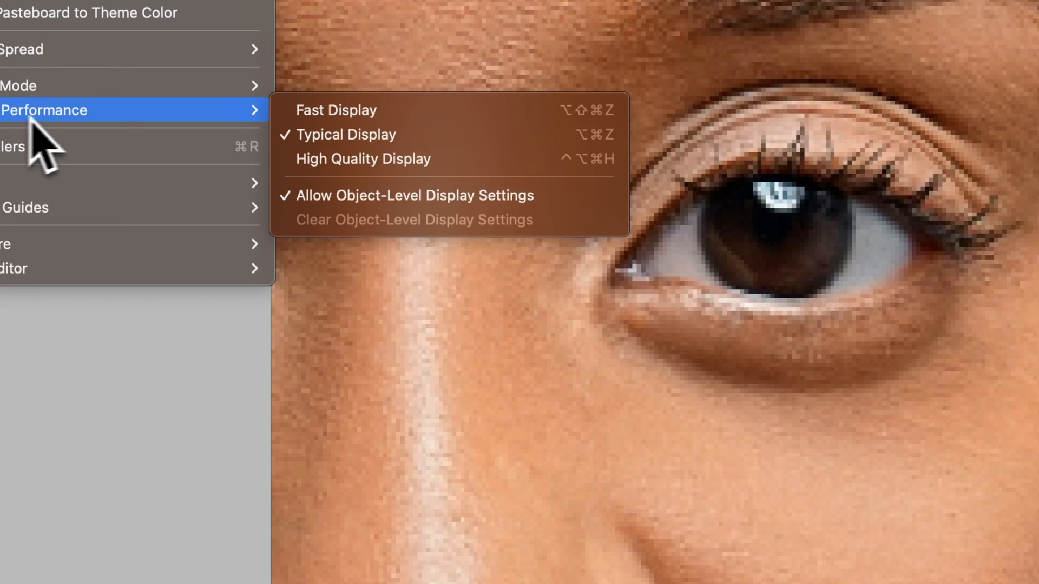
{"action": "mouse_move", "coordinate": [363, 159]}
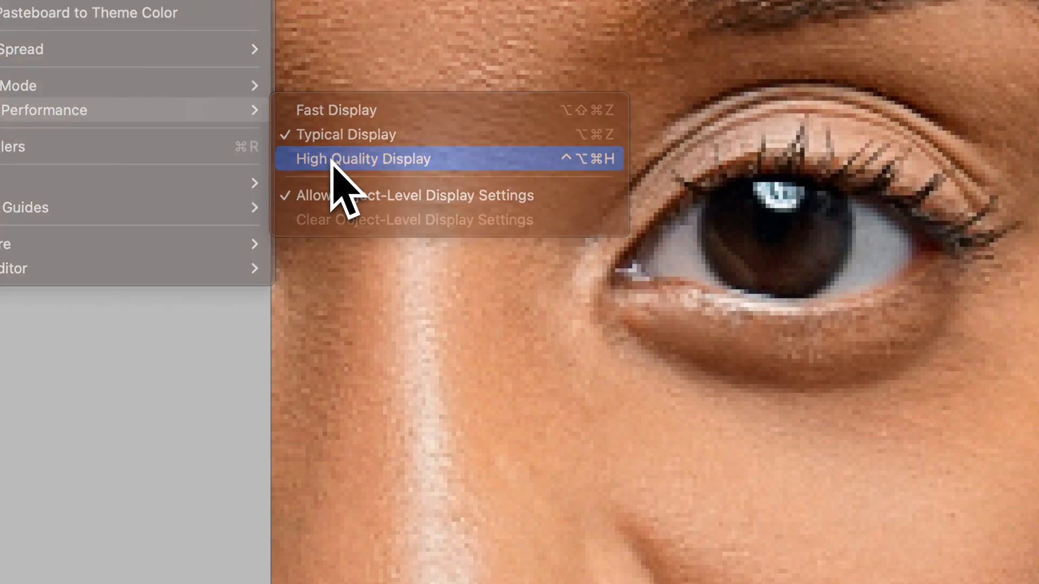
{"action": "left_click", "coordinate": [362, 158]}
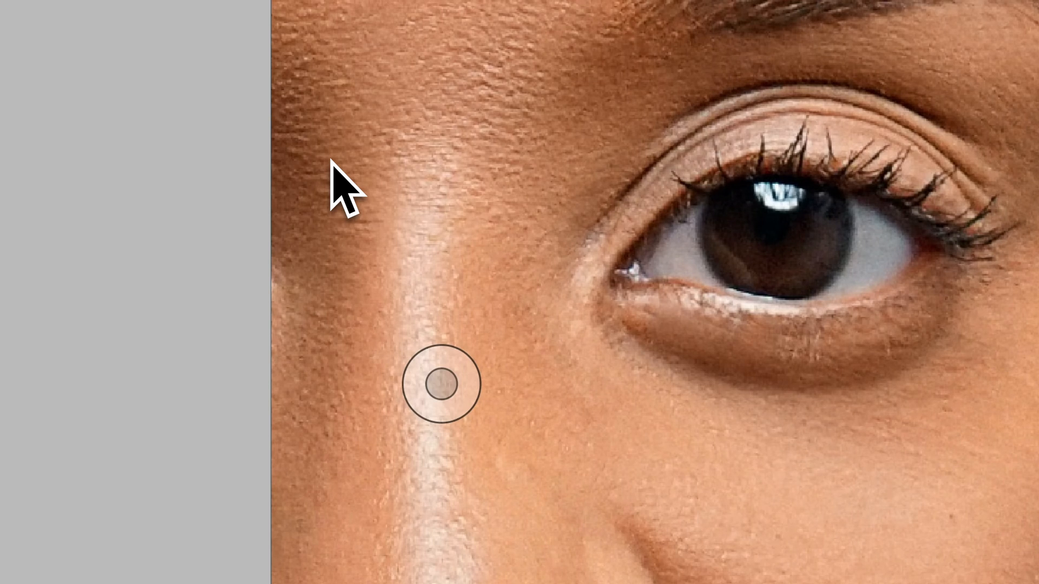